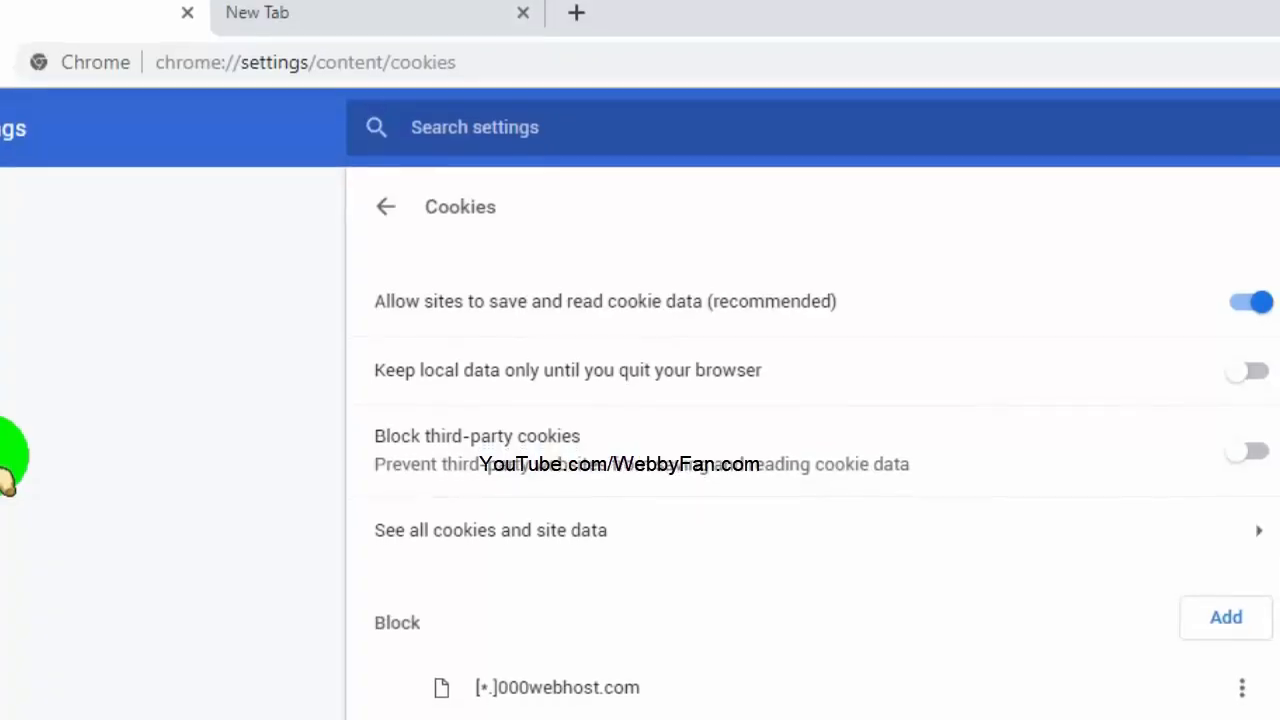
# - Turn cookie saving for sites back on
pyautogui.scroll(-3)
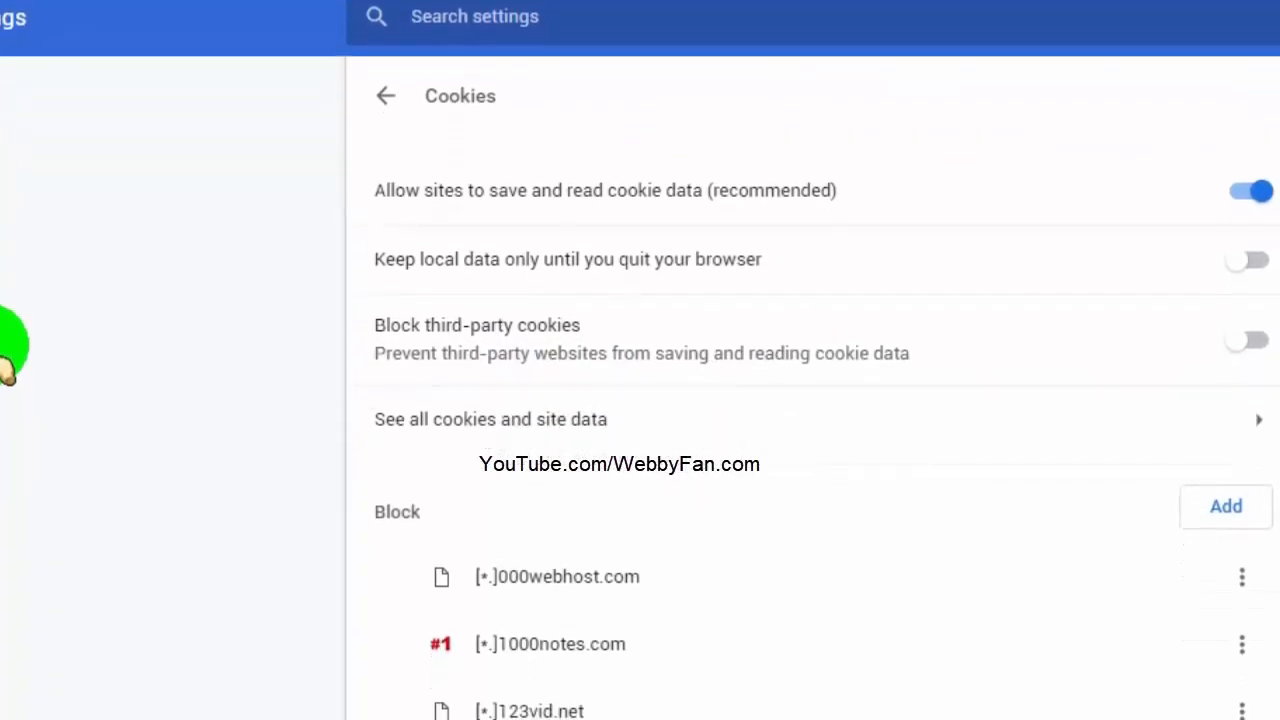
pyautogui.scroll(-3)
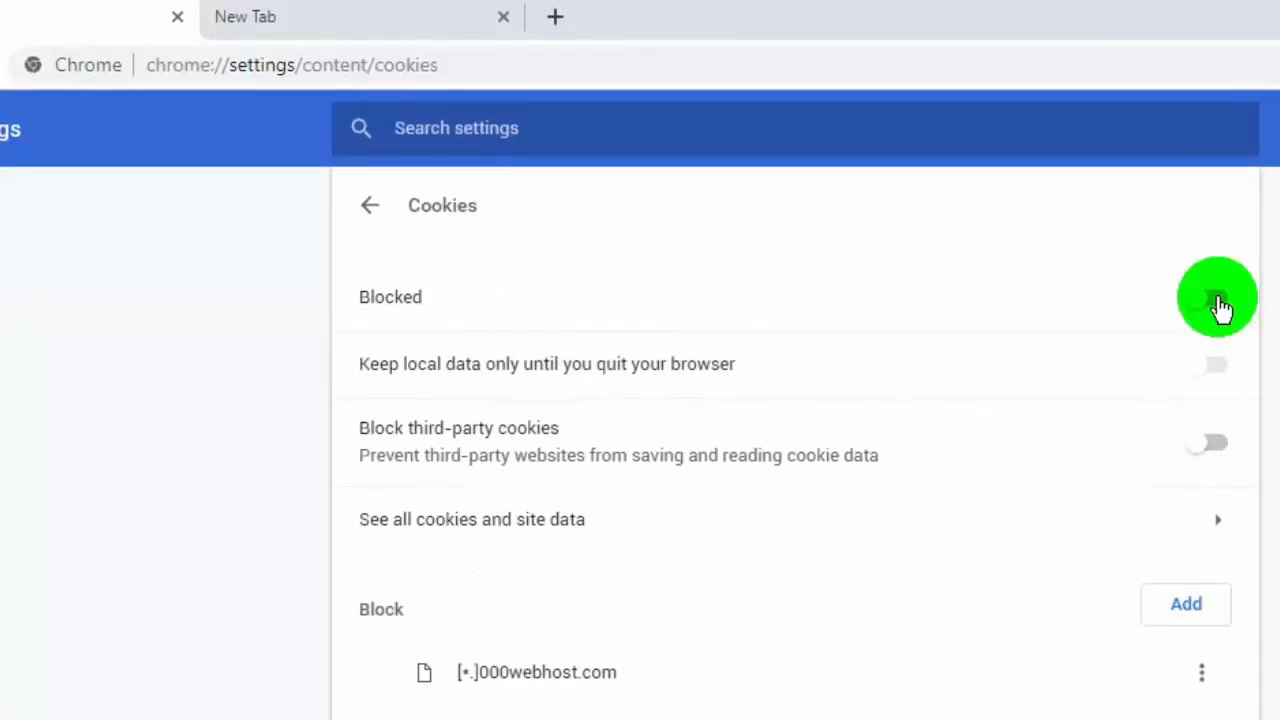
pyautogui.click(1216, 296)
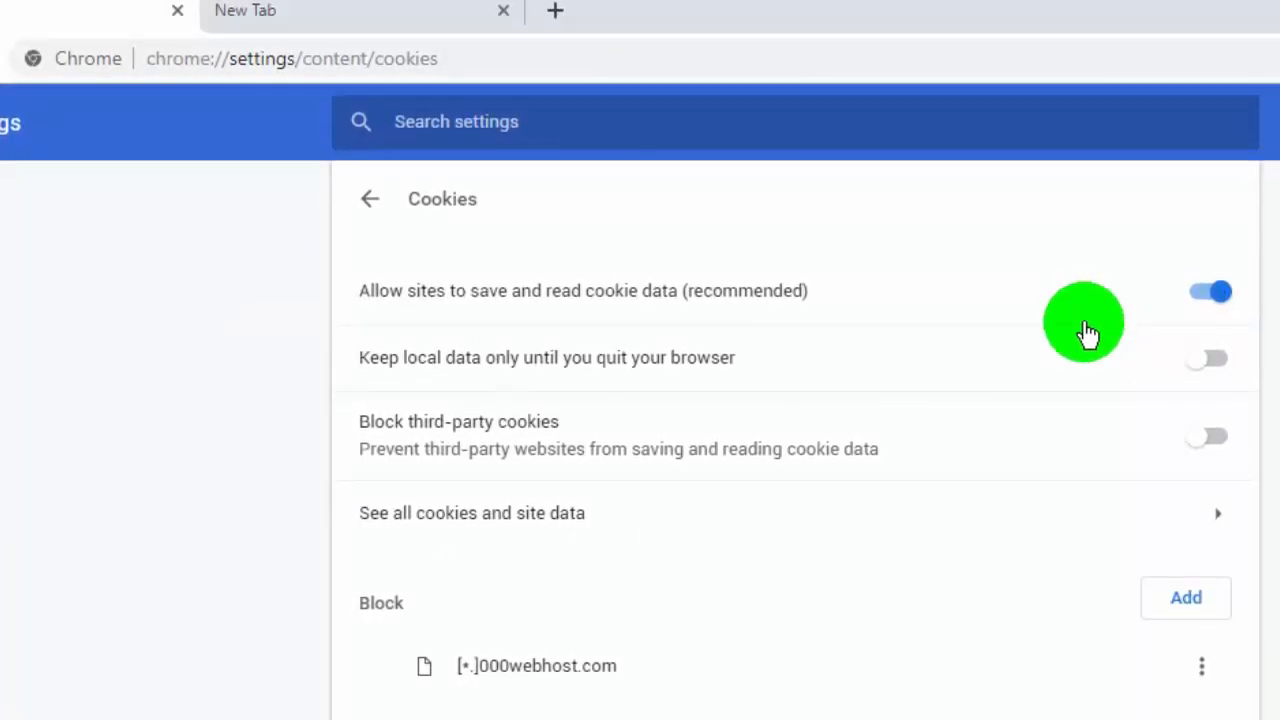
pyautogui.scroll(-3)
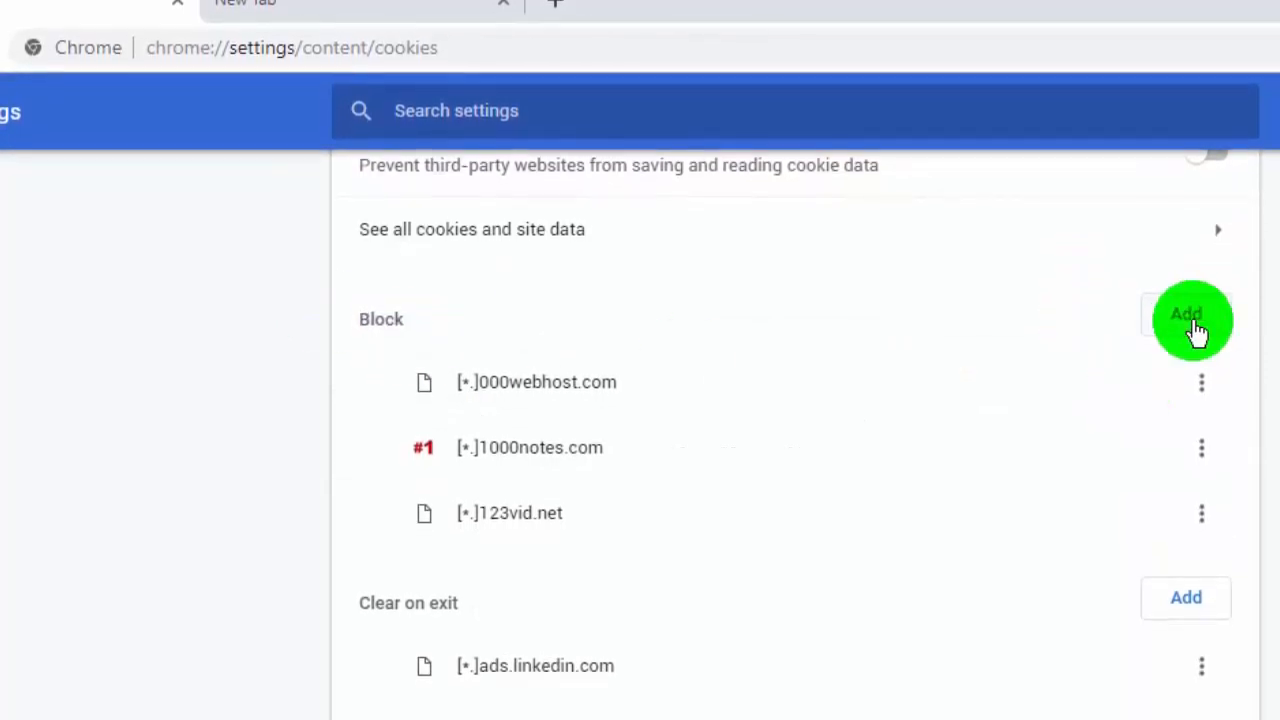
# - Add [*.]webbyfan.com as a new entry in the cookie Block list
pyautogui.click(1186, 315)
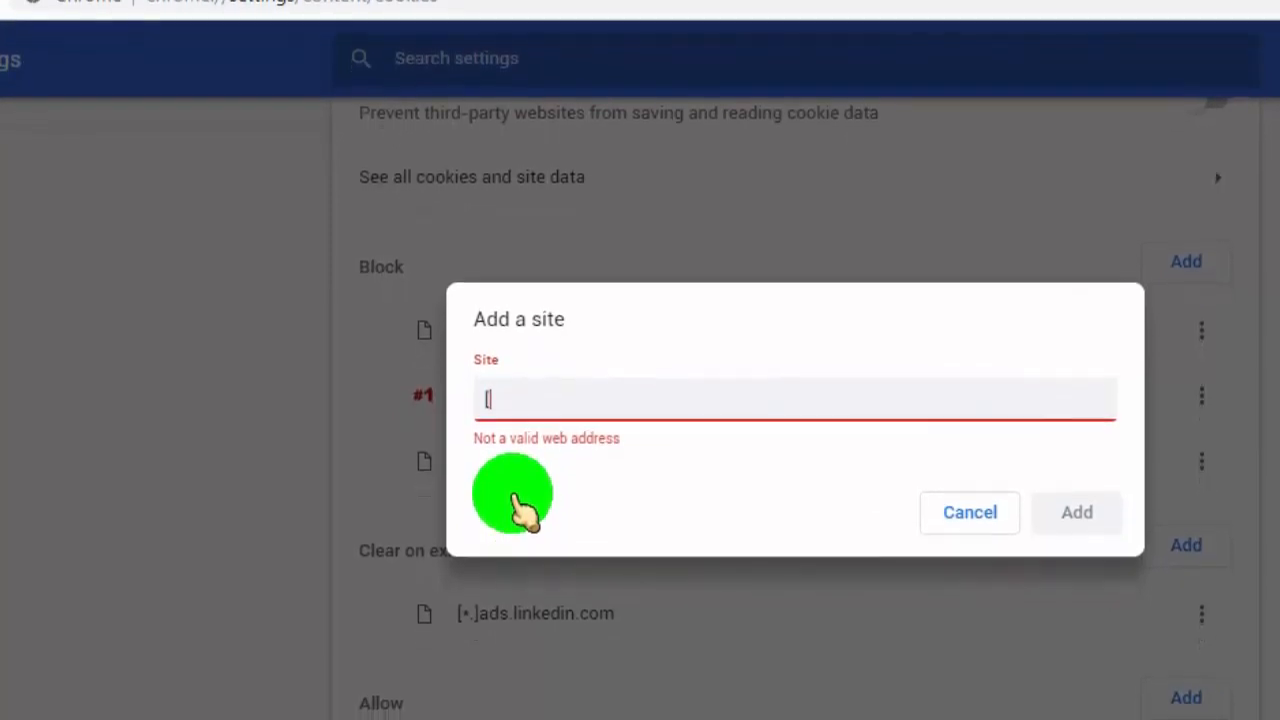
pyautogui.write('[*')
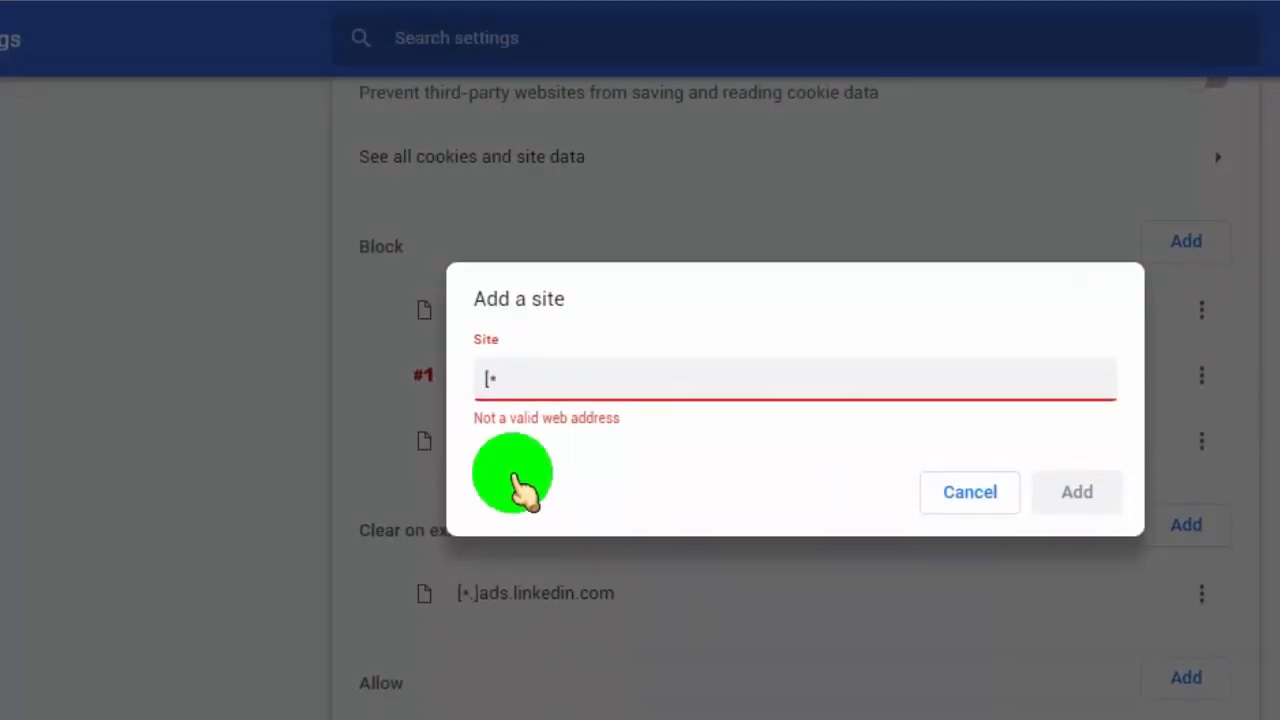
pyautogui.write('.')
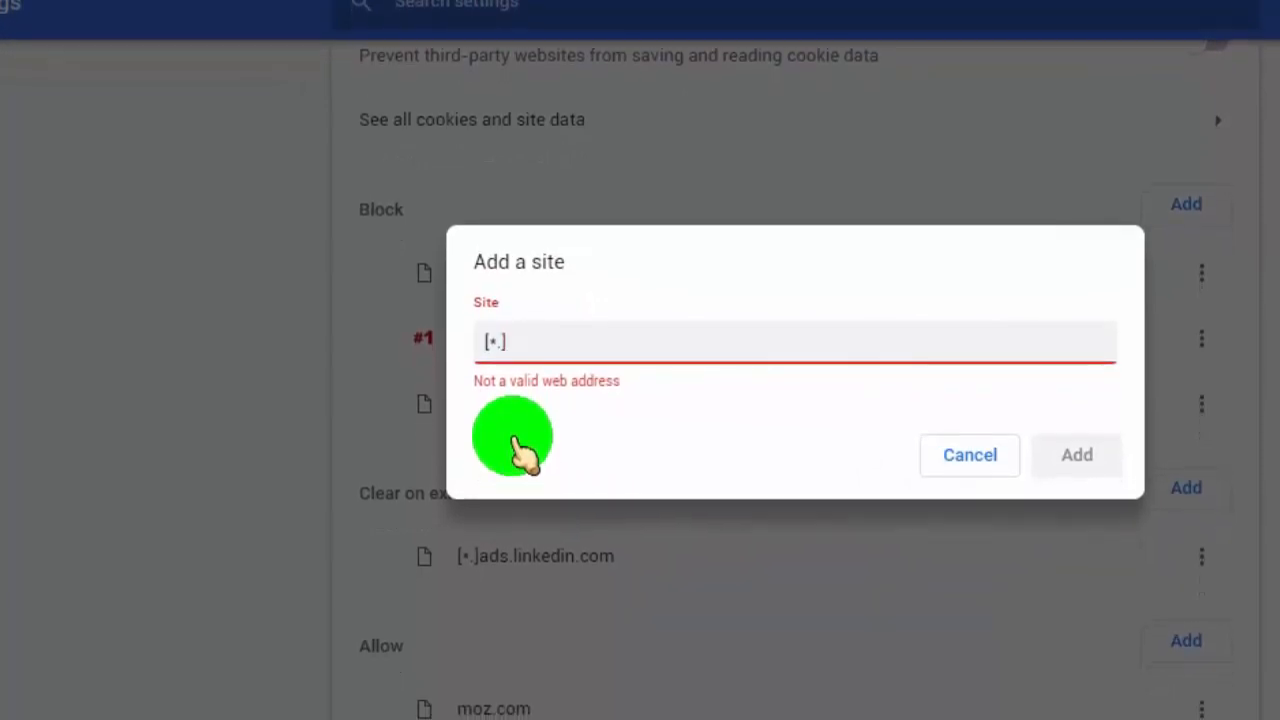
pyautogui.write('we')
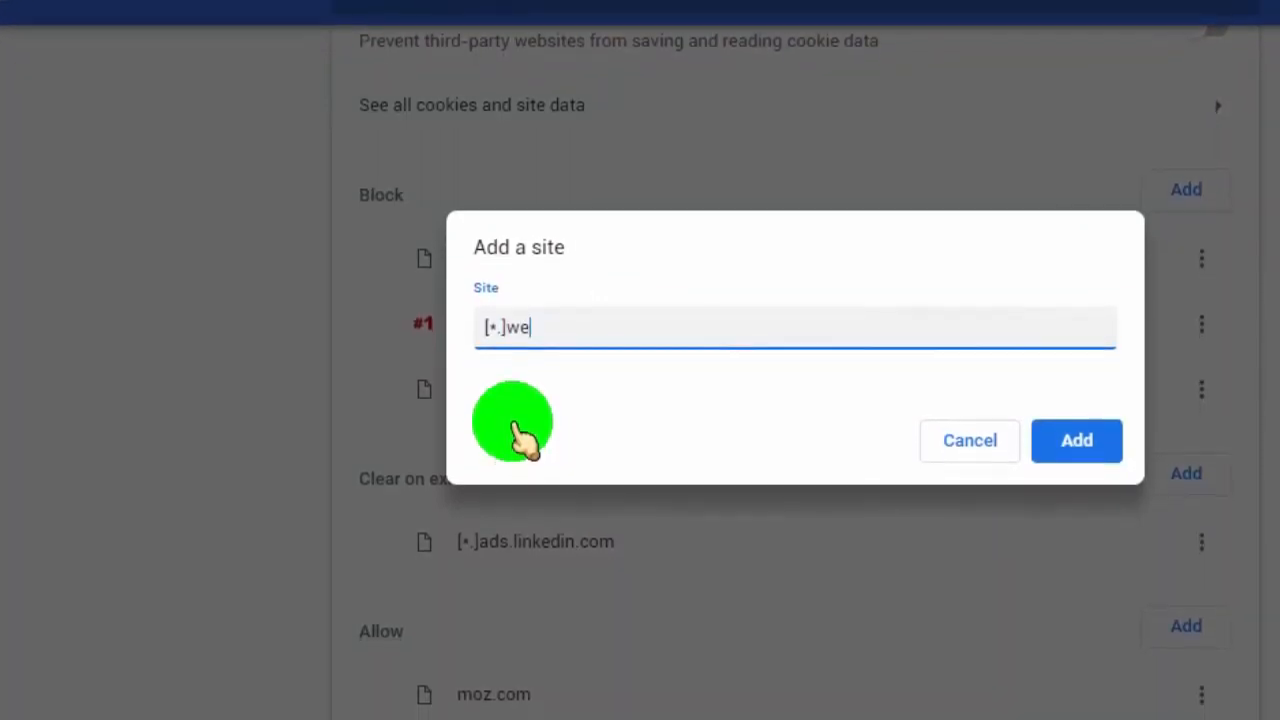
pyautogui.write('bbyfan')
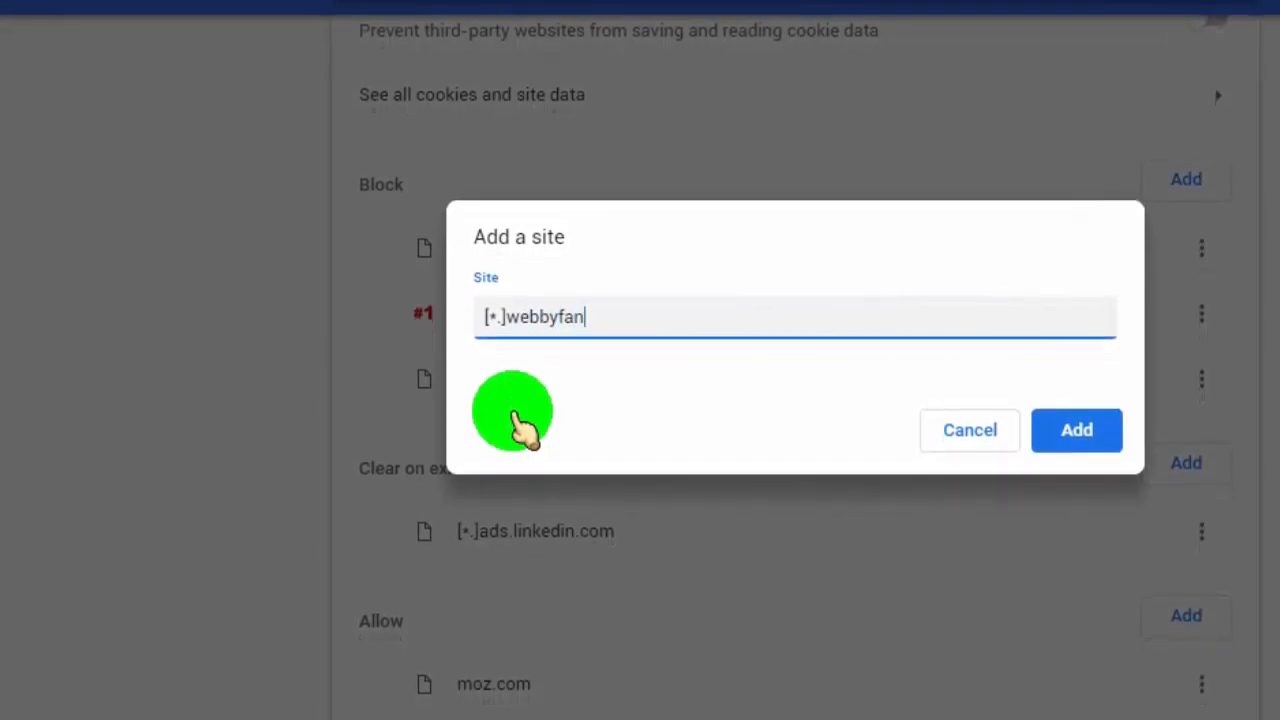
pyautogui.write('.com')
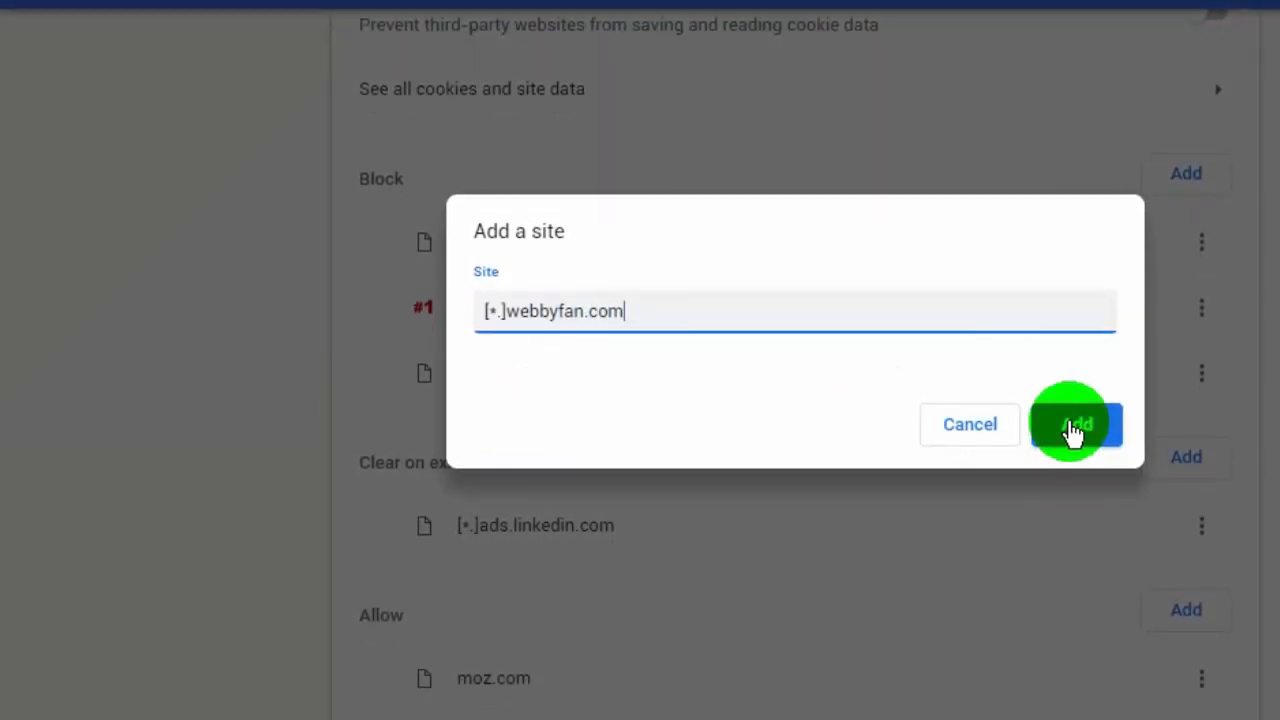
pyautogui.click(1076, 424)
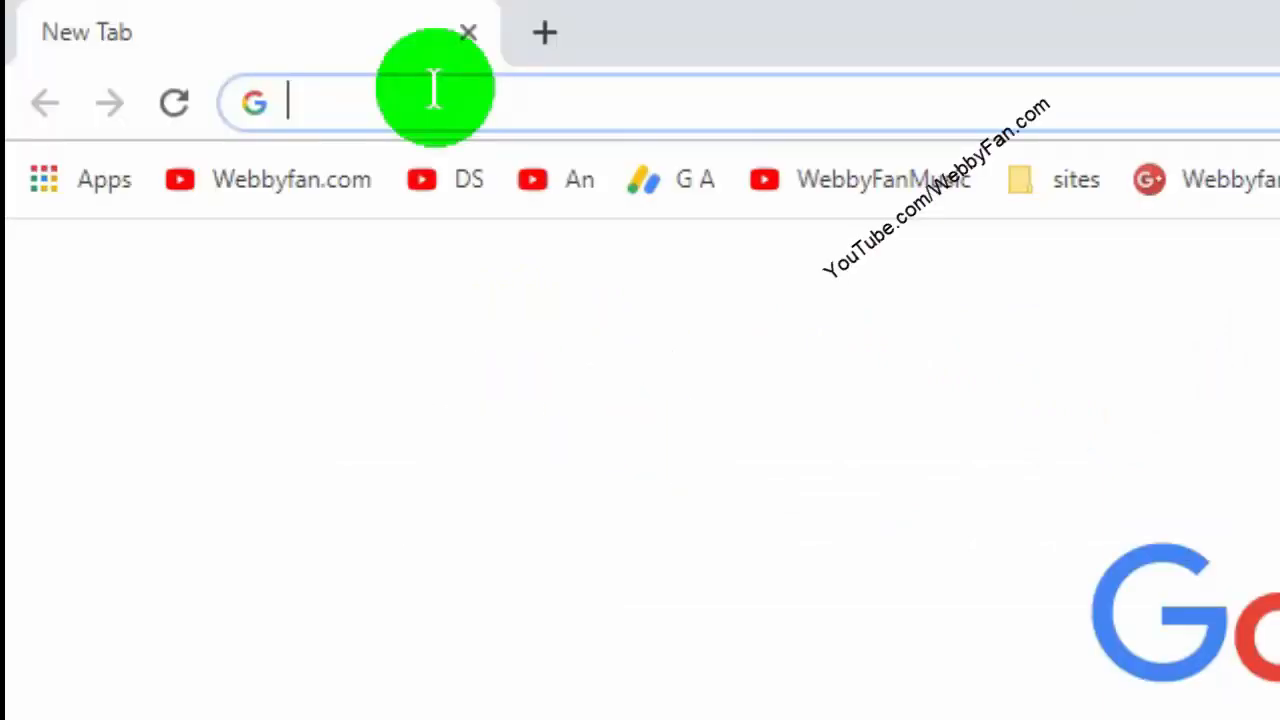
# - Go to chrome://settings/content/cookies in the new tab
pyautogui.write('chrome://settings/content/cookies')
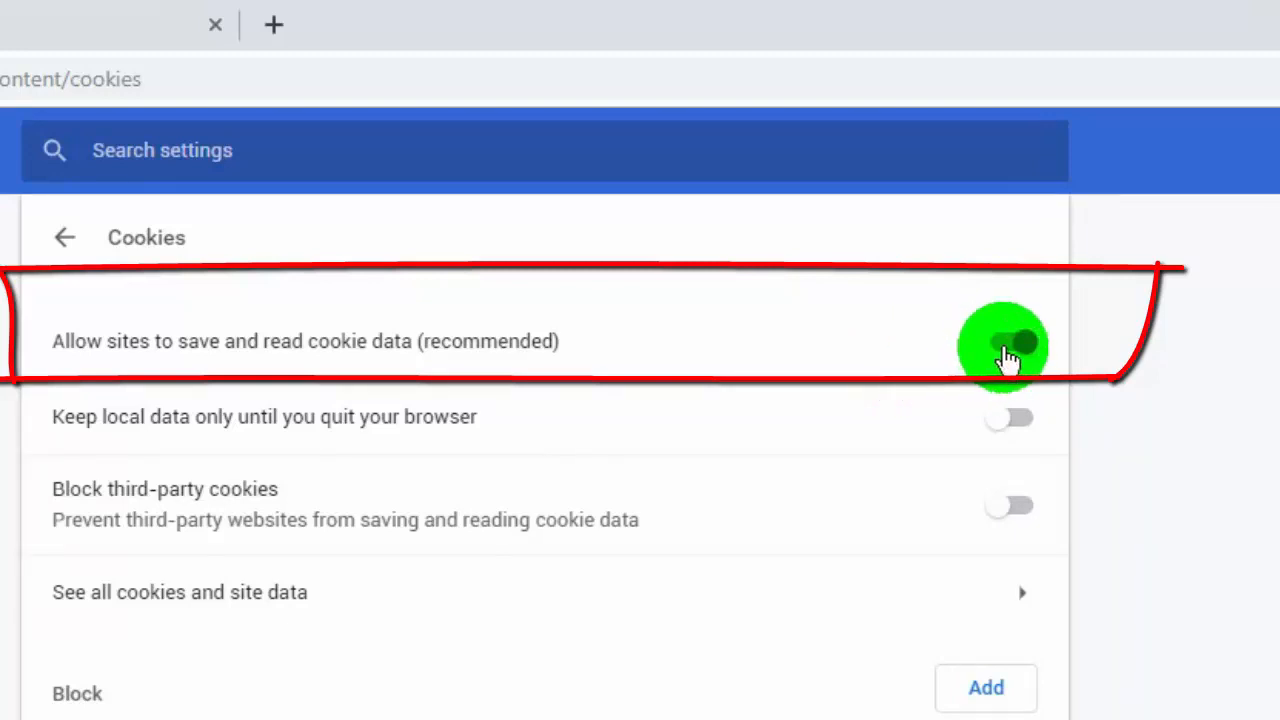
pyautogui.click(1008, 341)
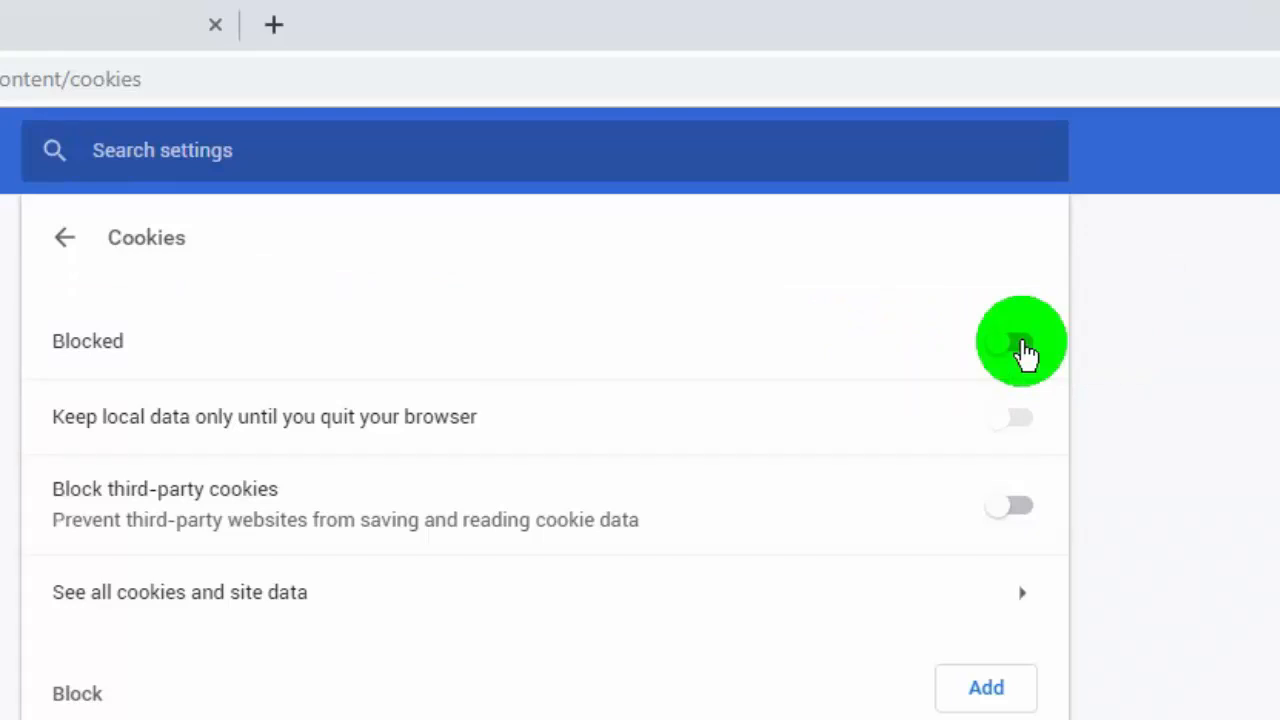
pyautogui.click(1020, 341)
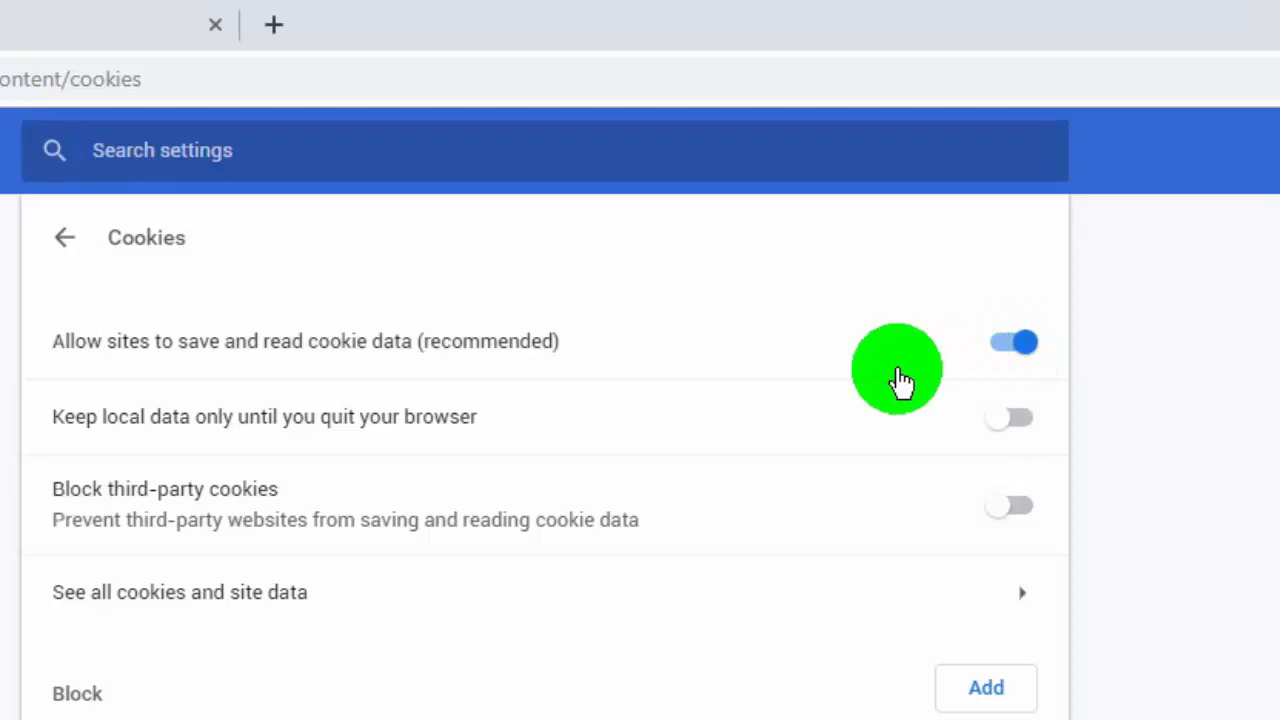
pyautogui.scroll(-3)
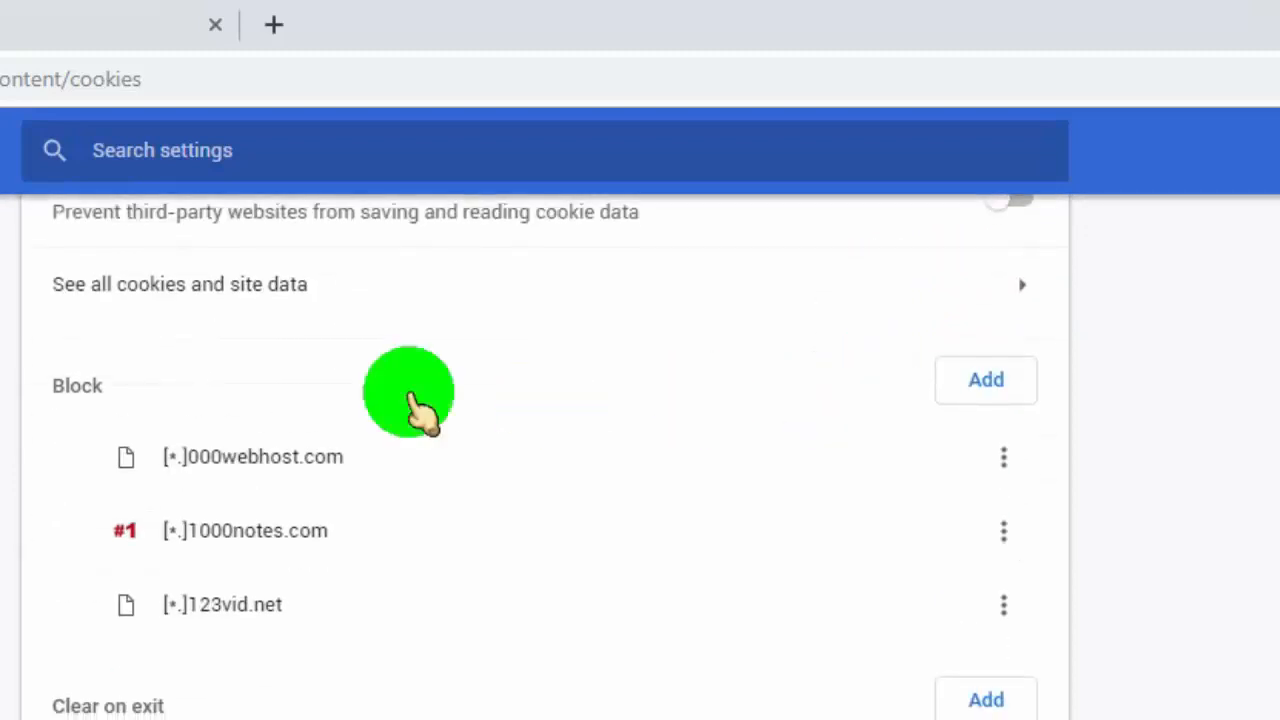
pyautogui.moveTo(986, 380)
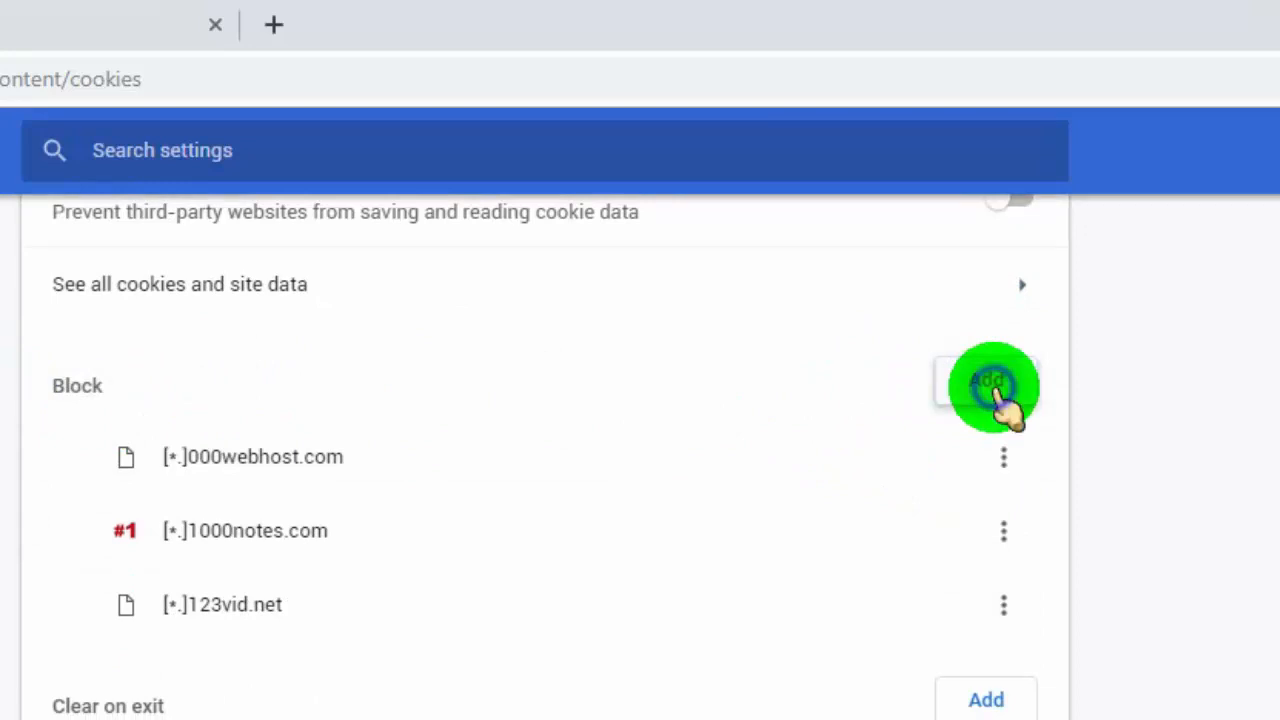
# - Block cookies from [*.]webbyfan.com and check that entry's More actions menu
pyautogui.click(990, 386)
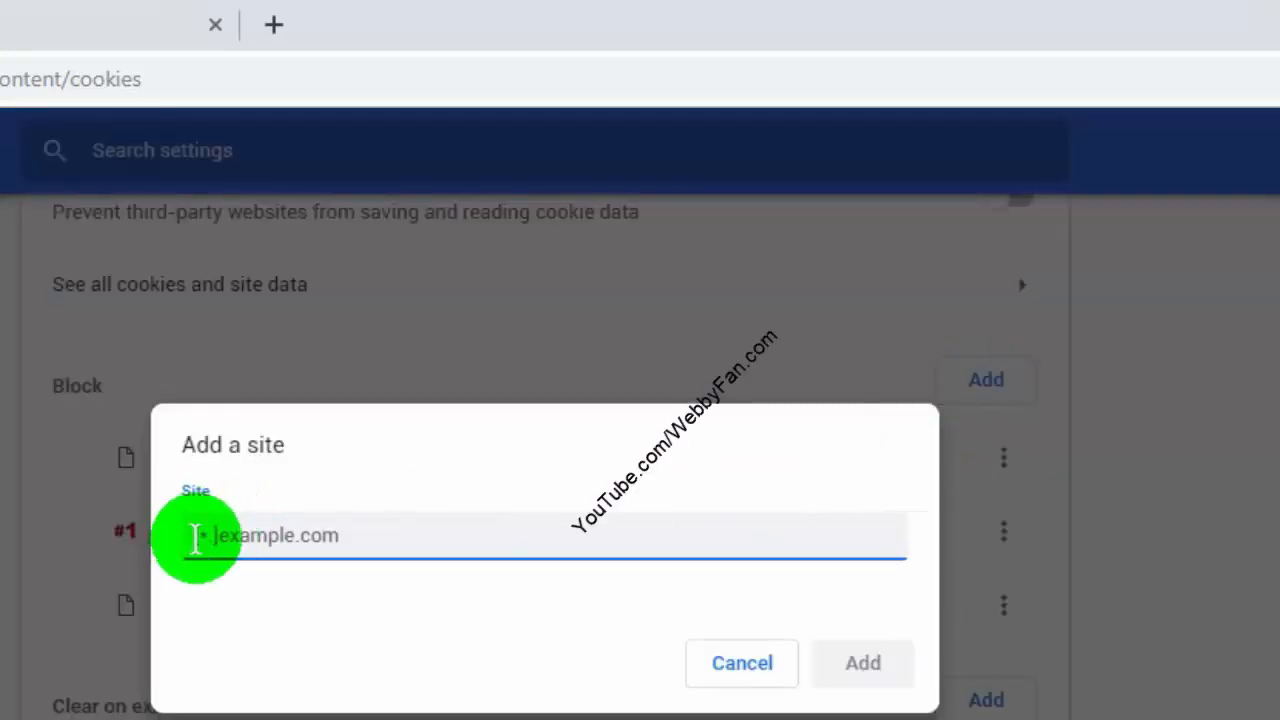
pyautogui.write('[*')
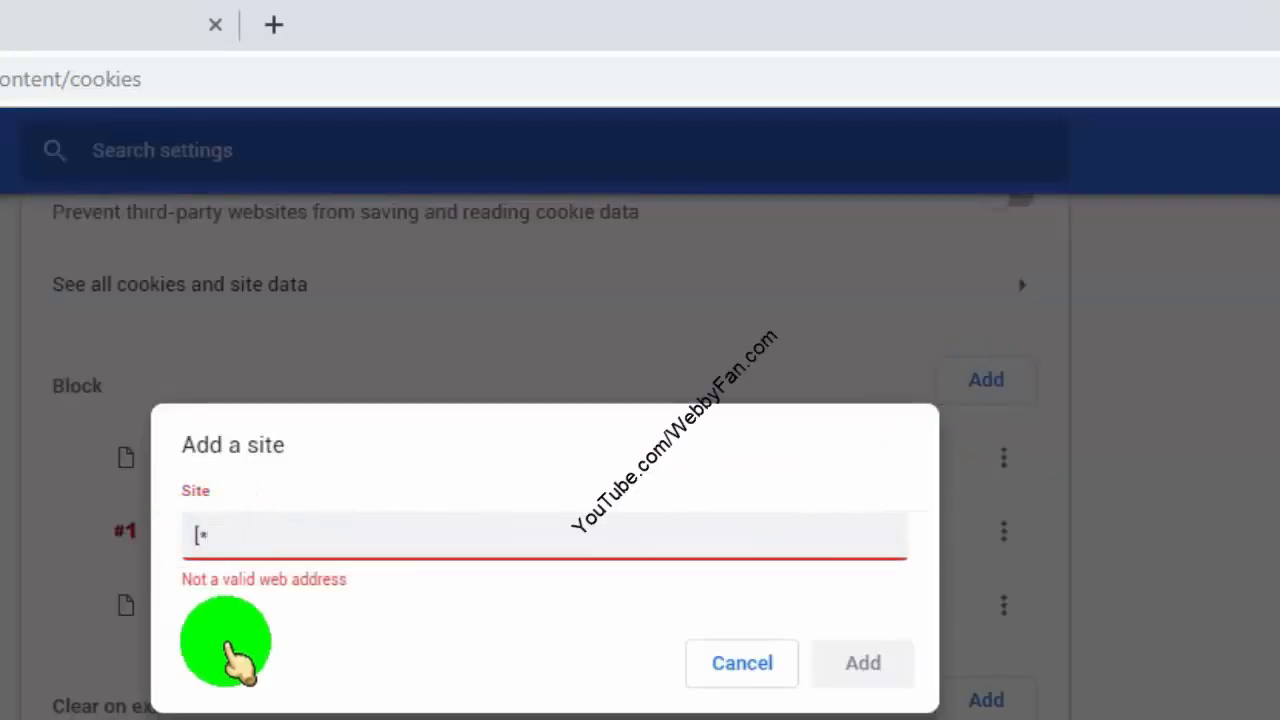
pyautogui.write('.]')
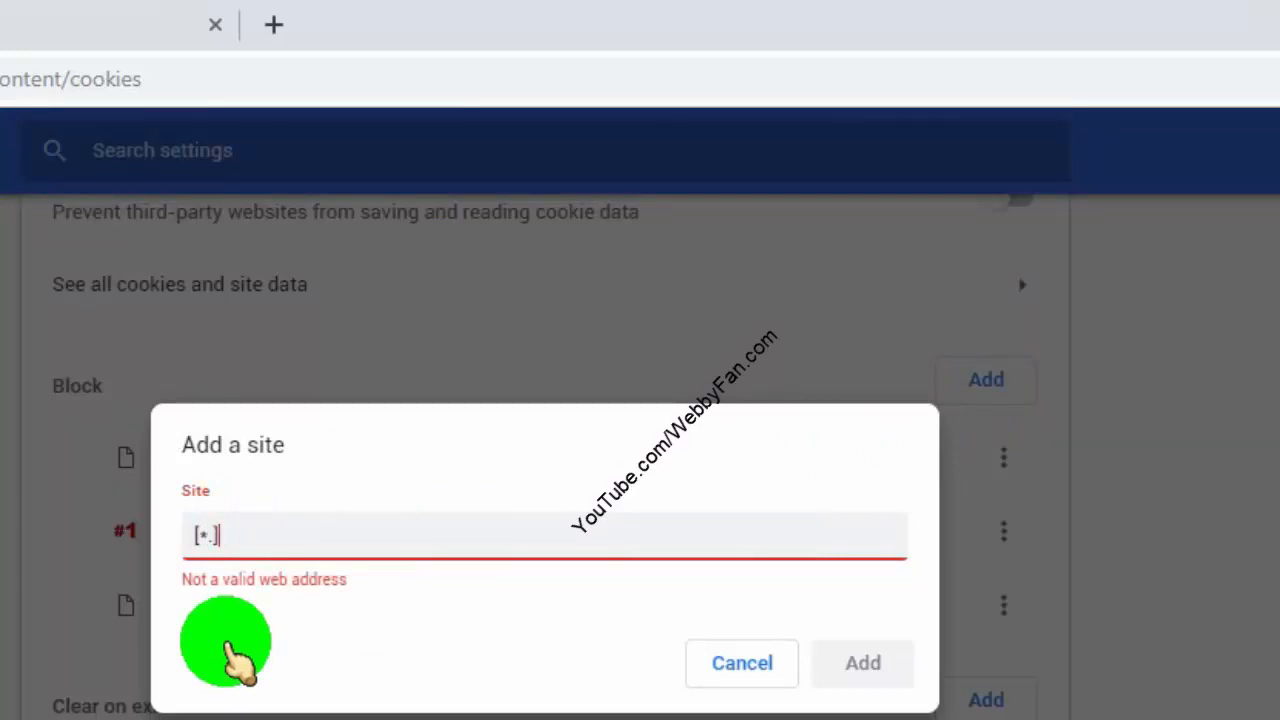
pyautogui.write('webbyf')
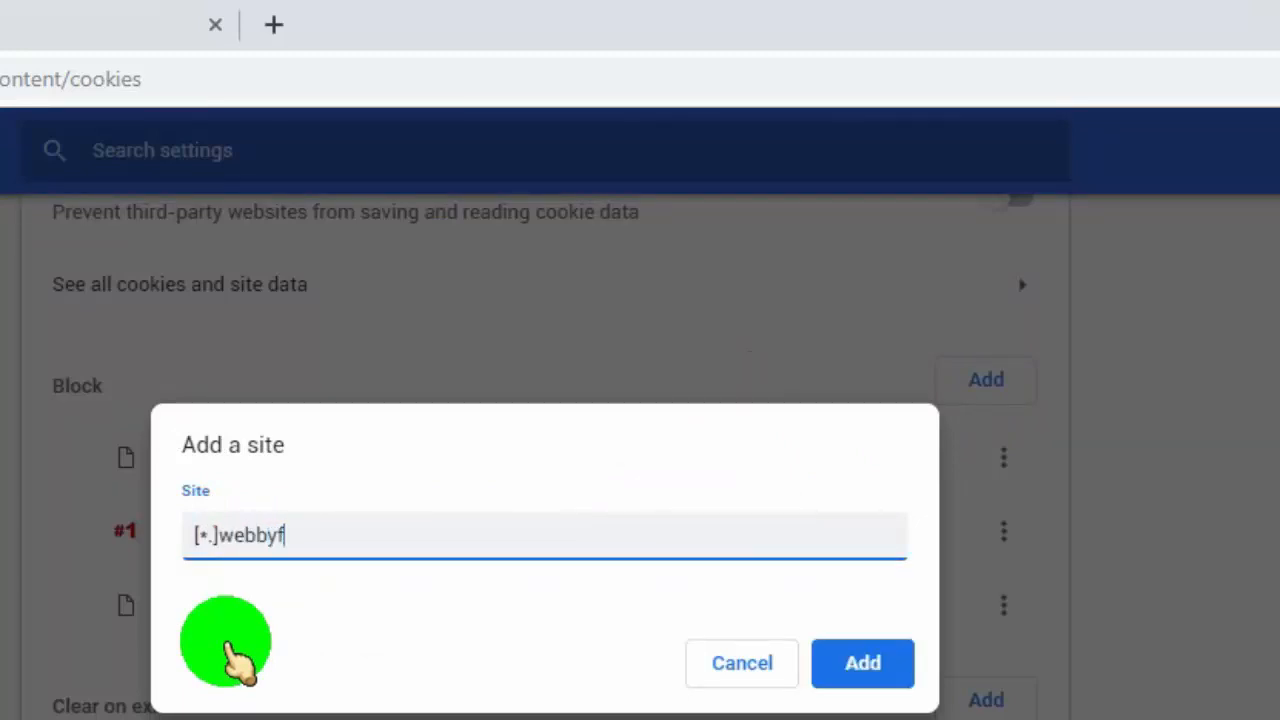
pyautogui.write('an.com')
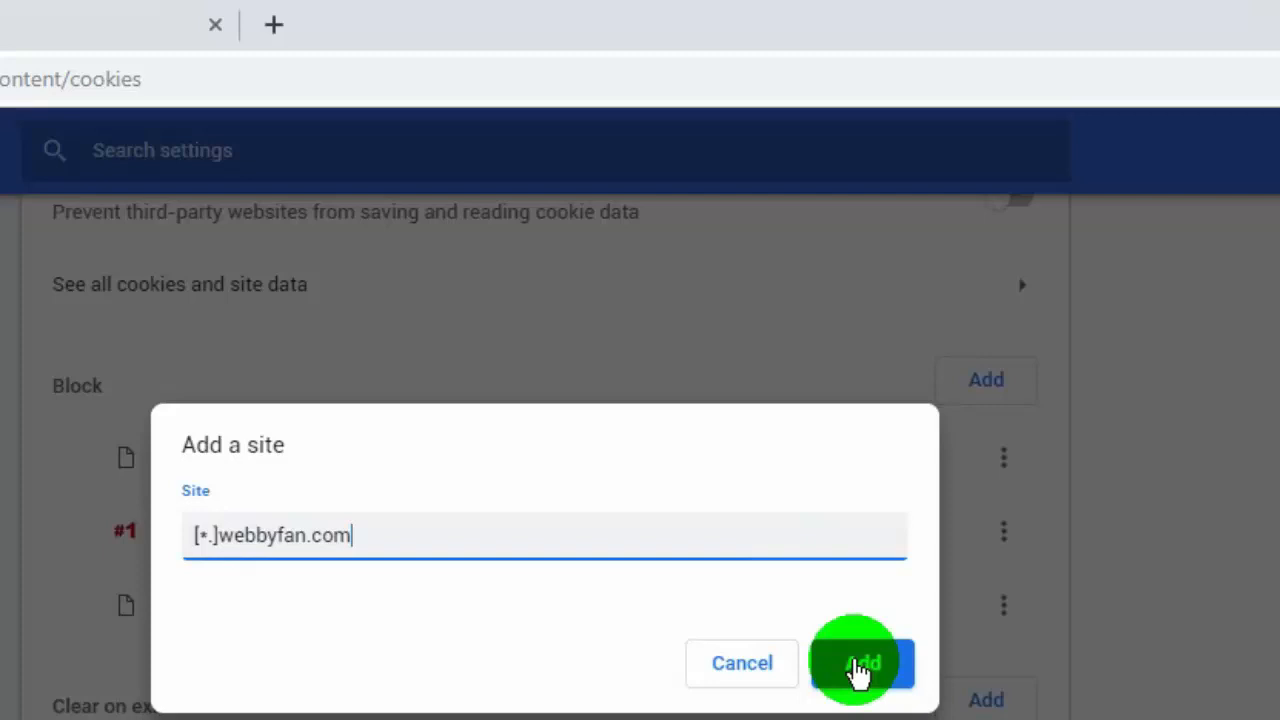
pyautogui.click(860, 663)
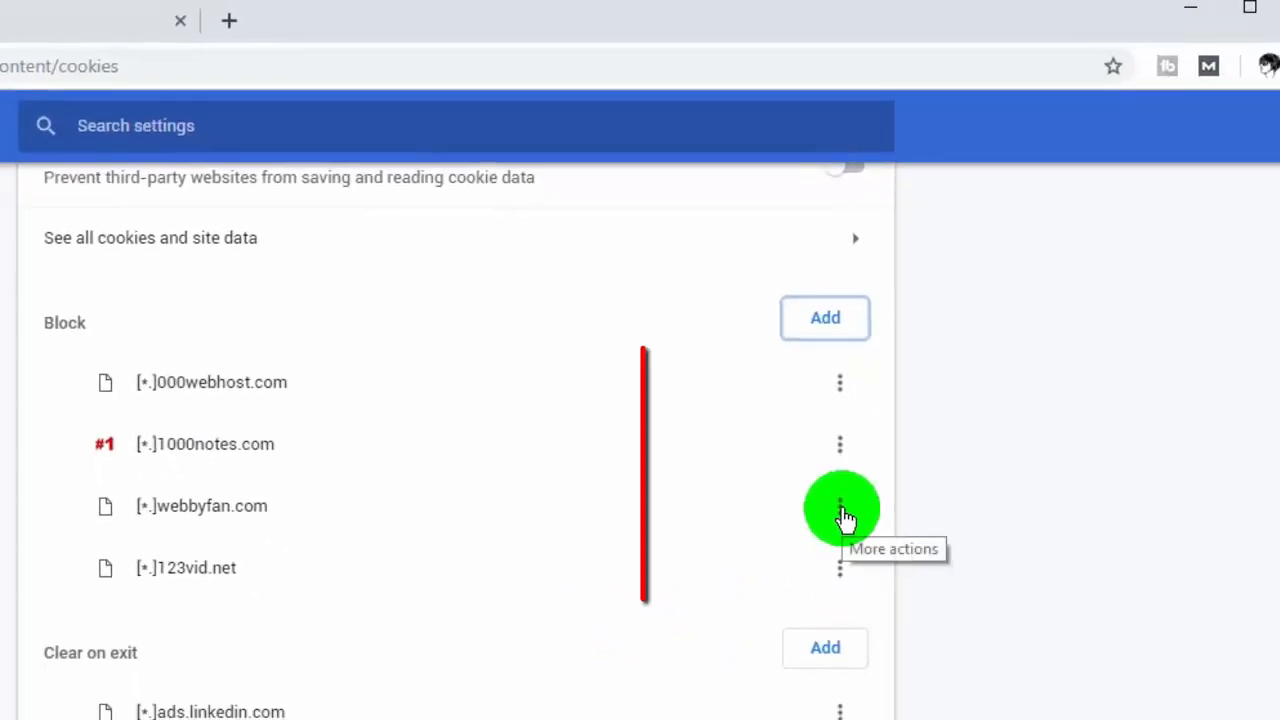
pyautogui.click(840, 508)
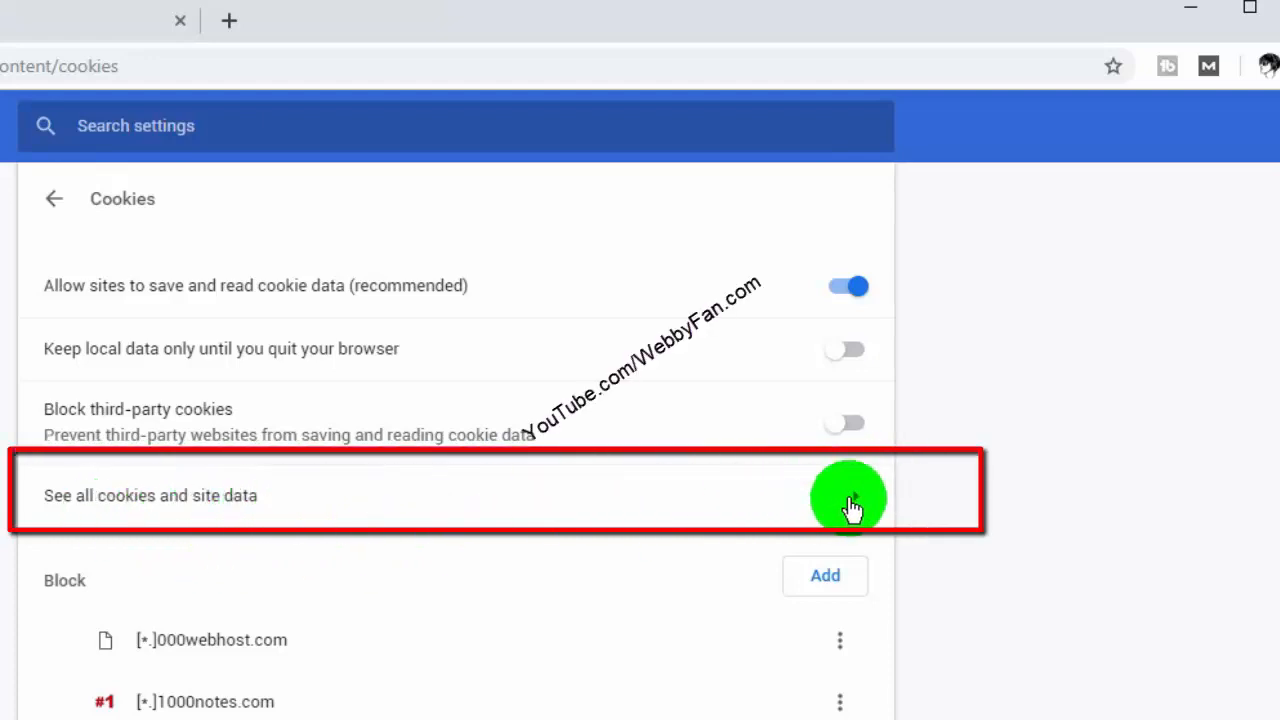
# - Remove all entries from 'See all cookies and site data' and confirm Clear all
pyautogui.click(849, 498)
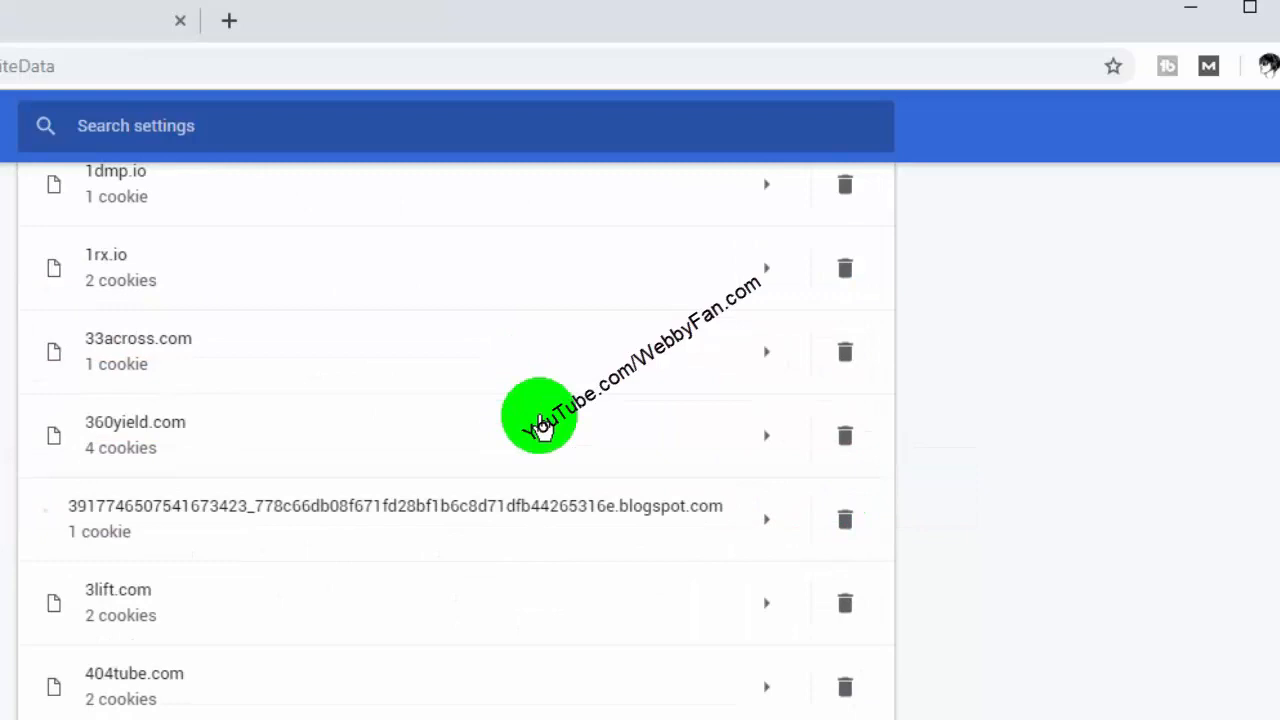
pyautogui.scroll(3)
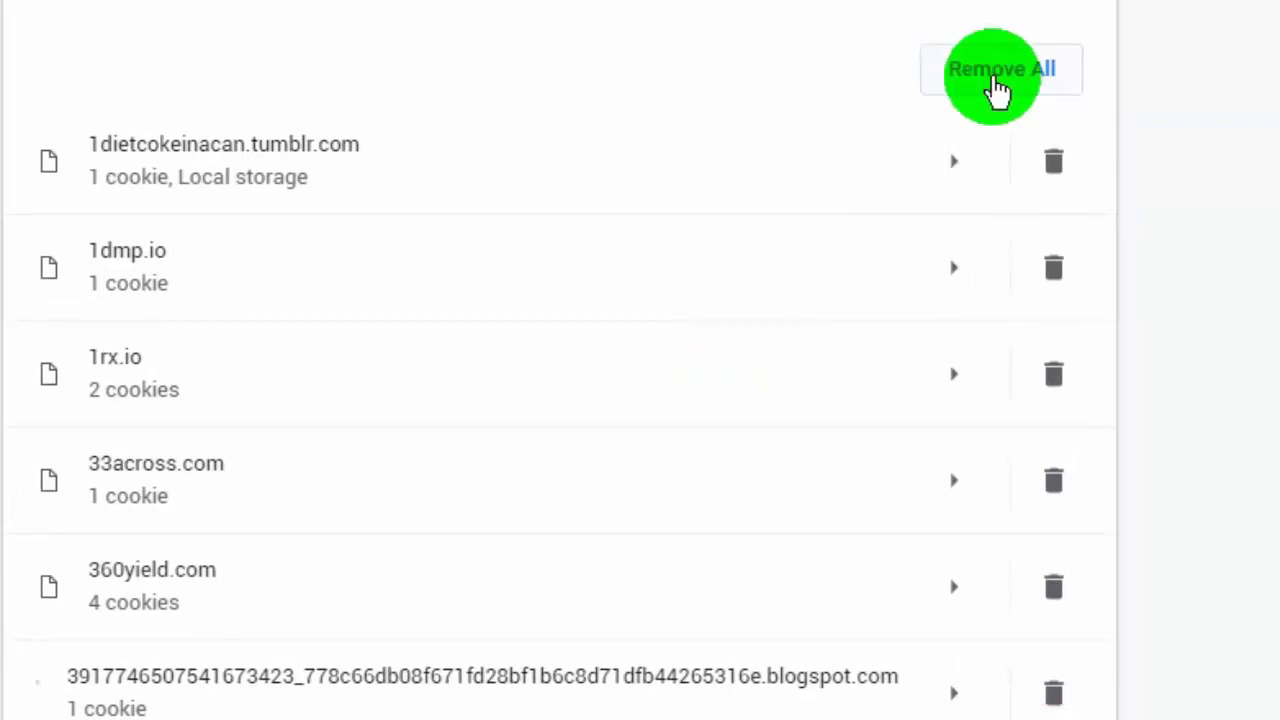
pyautogui.click(1000, 69)
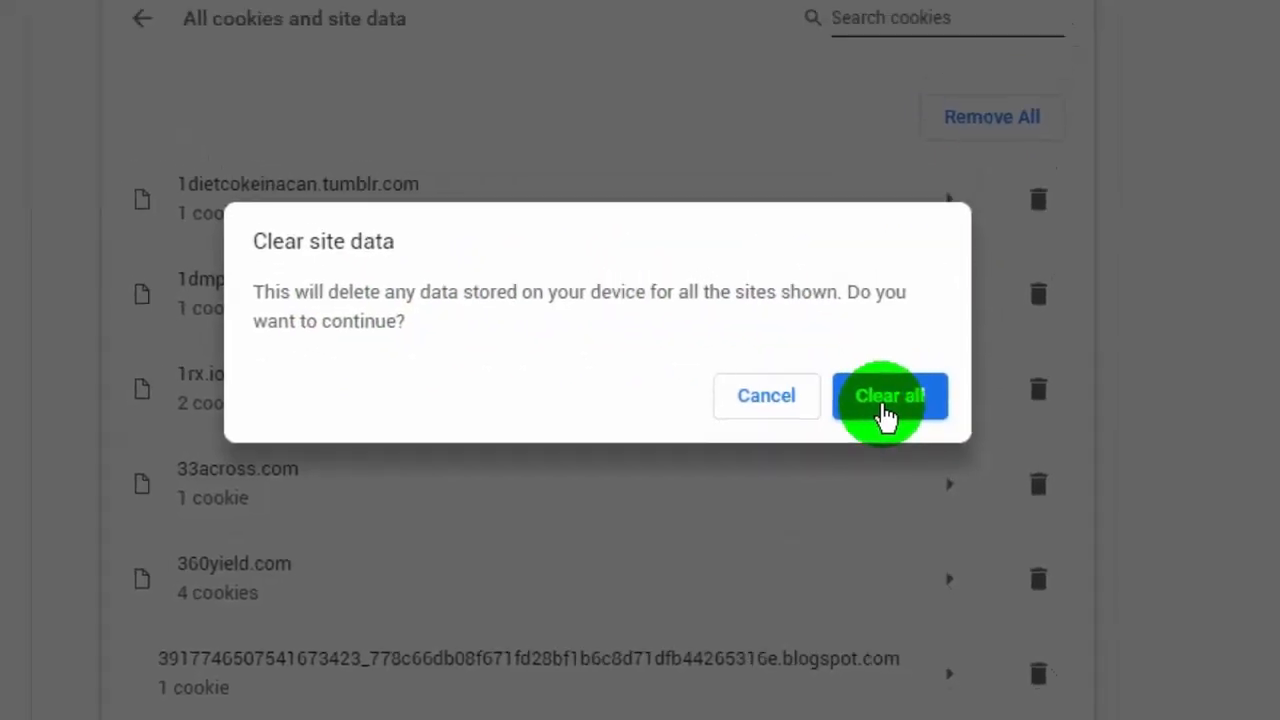
pyautogui.click(889, 395)
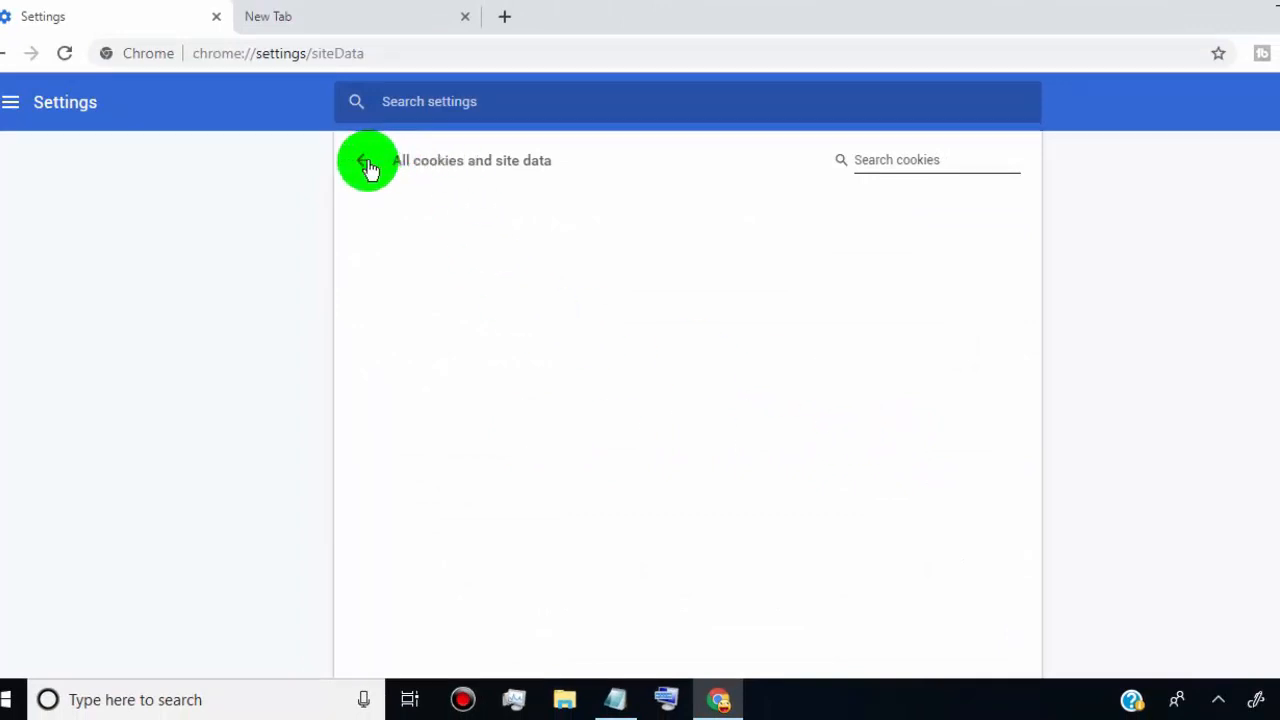
# - Go back from 'All cookies and site data' to the Cookies settings page
pyautogui.click(366, 160)
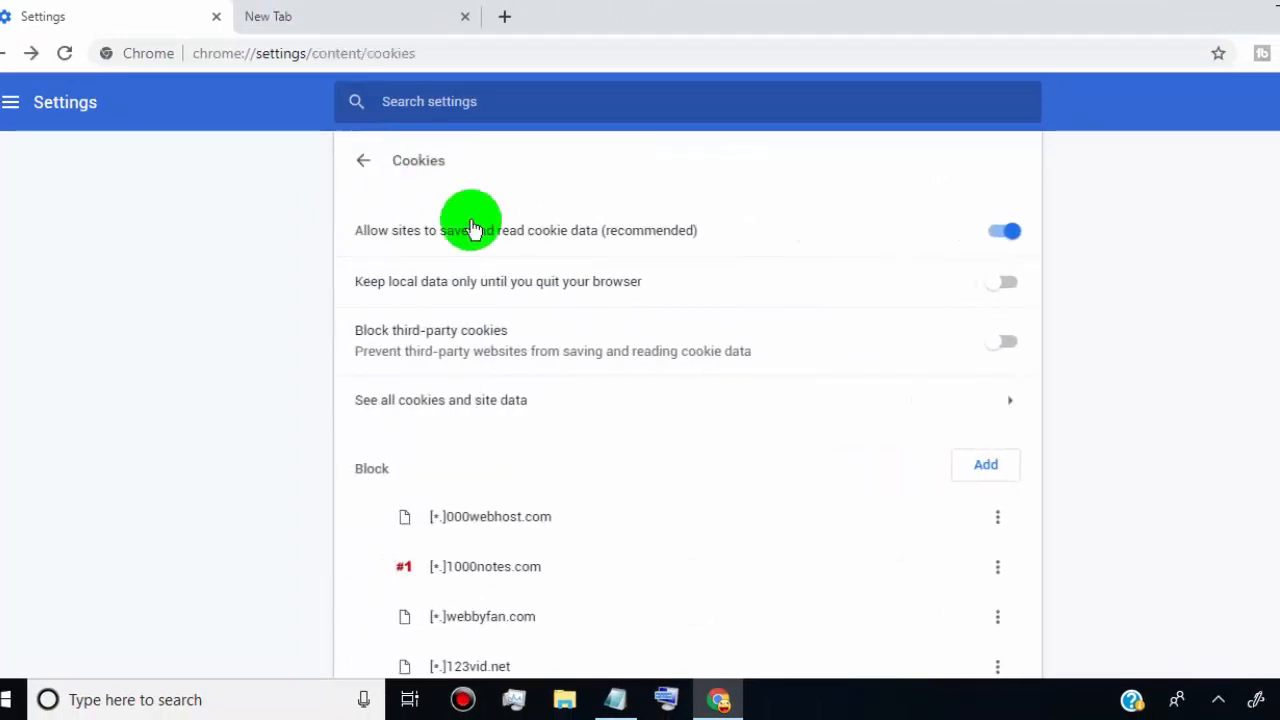
pyautogui.moveTo(894, 422)
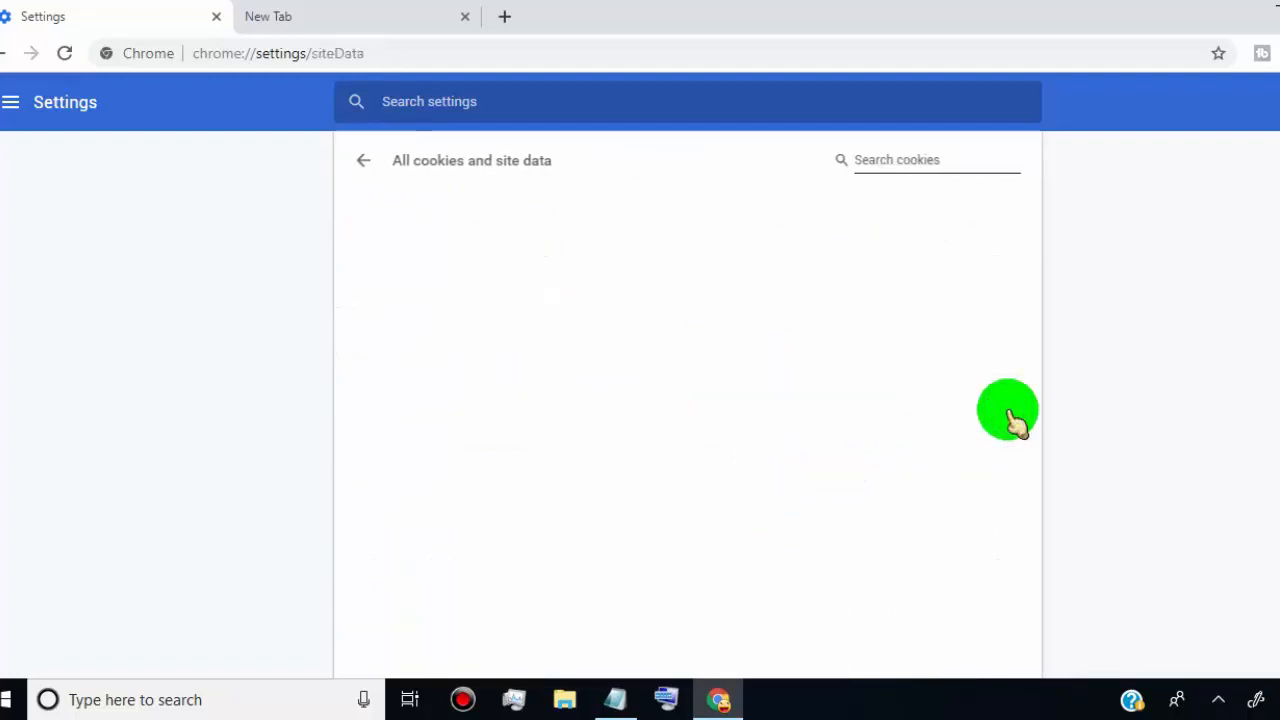
pyautogui.click(362, 160)
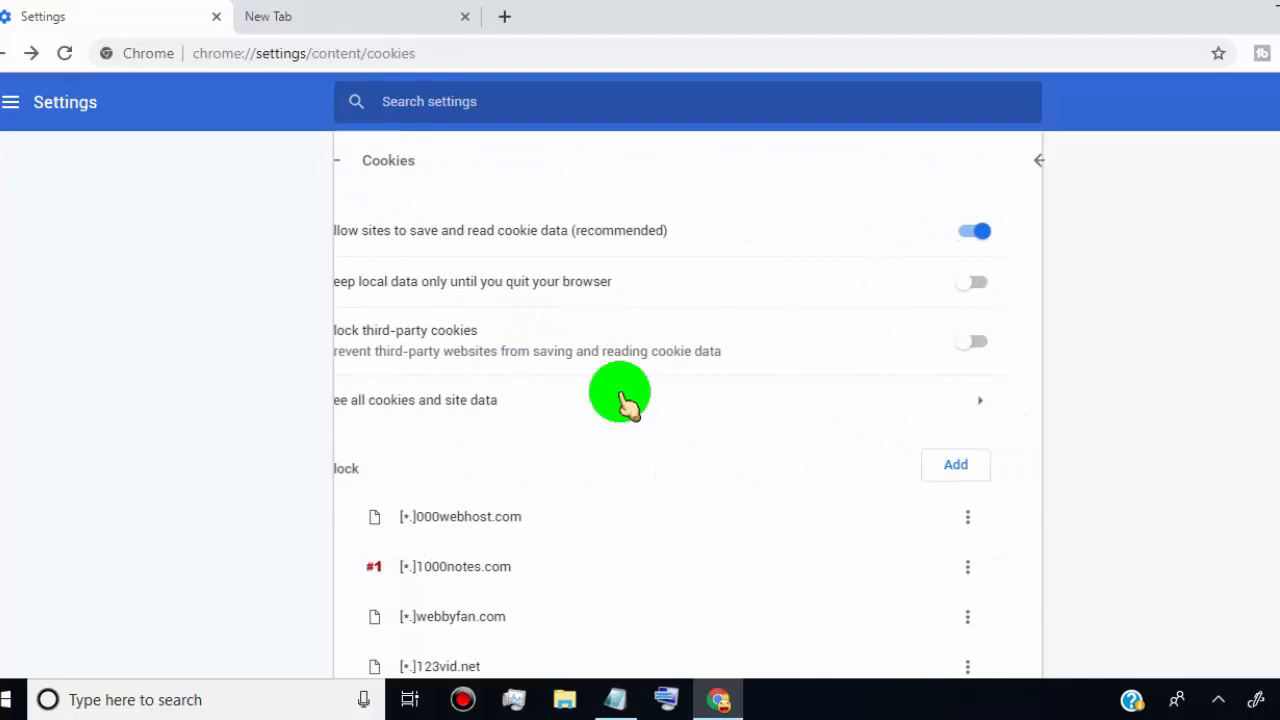